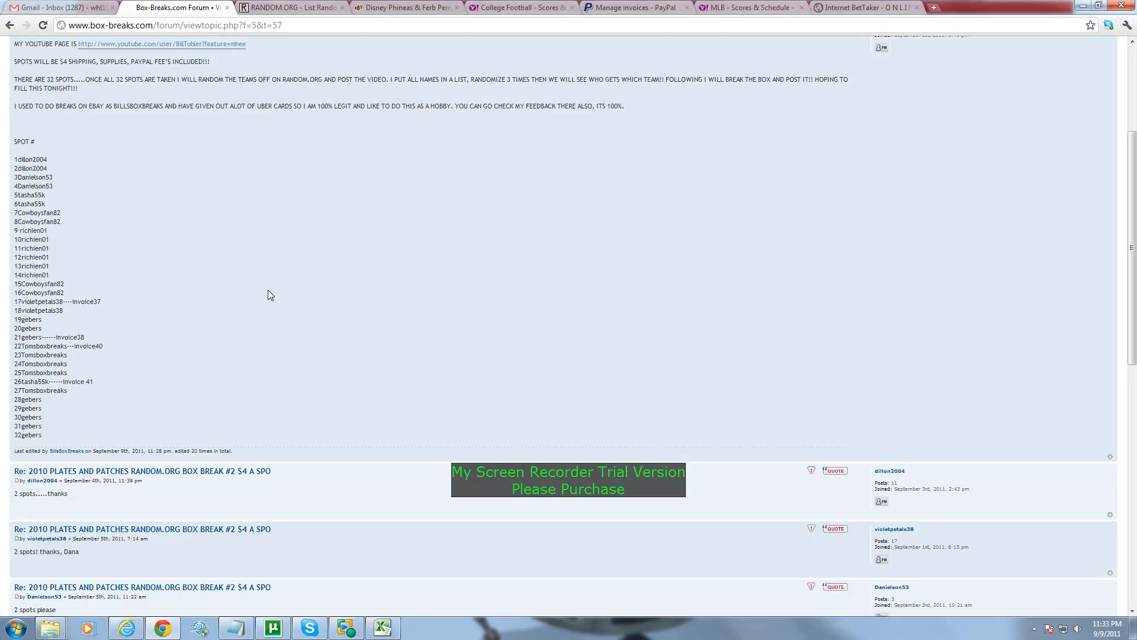
{"action": "mouse_move", "coordinate": [308, 219]}
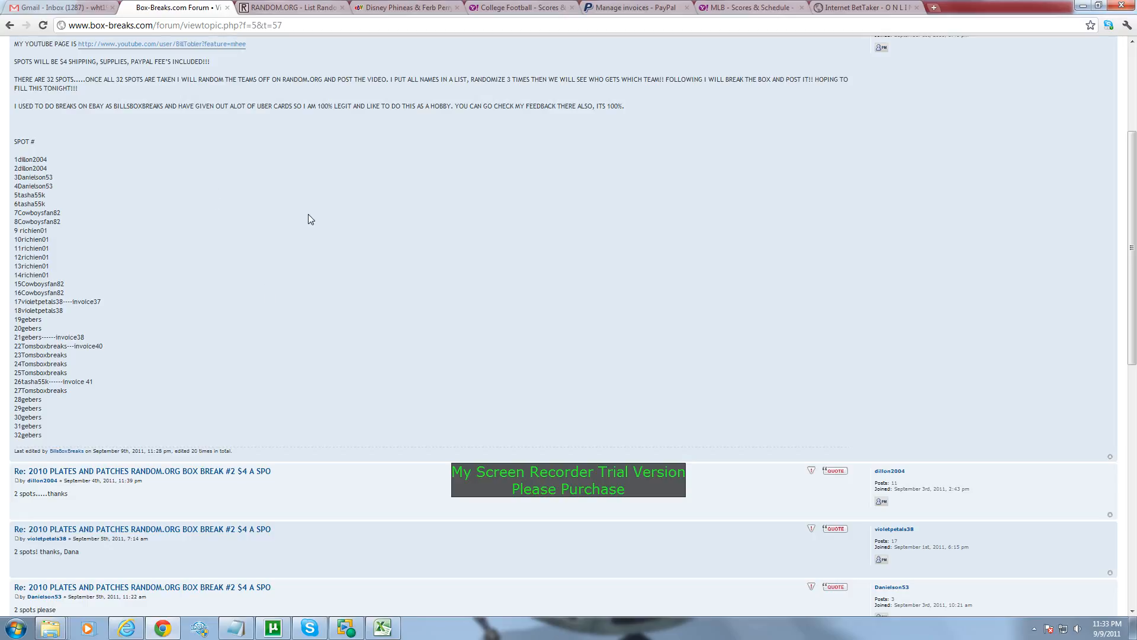
{"action": "scroll", "scroll_direction": "up", "scroll_amount": 3}
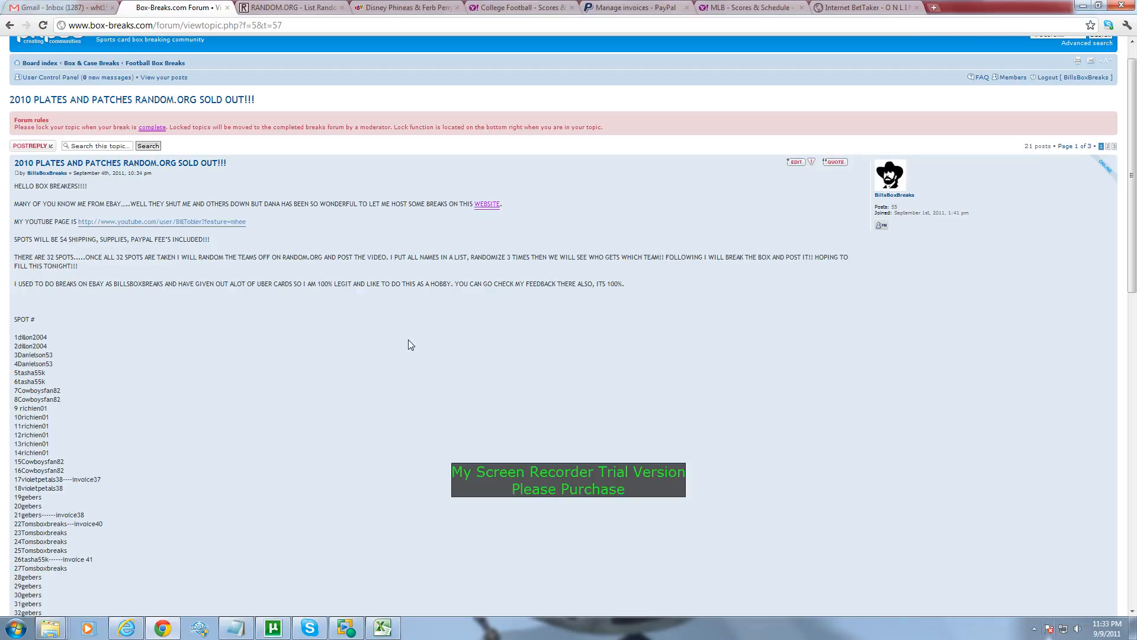
{"action": "scroll", "scroll_direction": "down", "scroll_amount": 3}
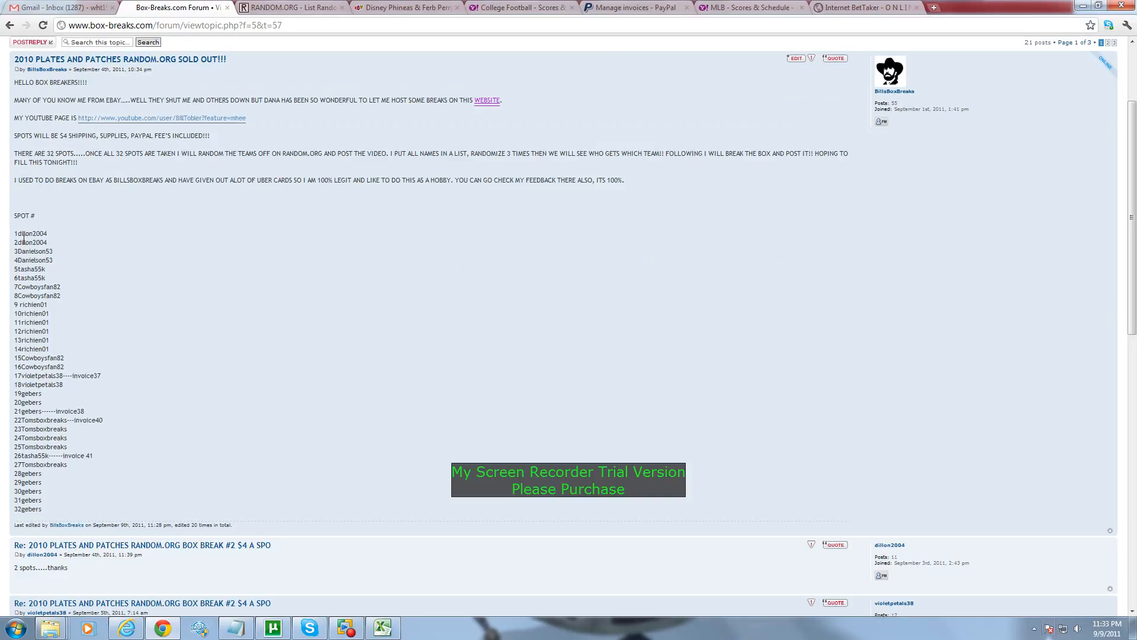
{"action": "left_click_drag", "start_coordinate": [22, 233], "coordinate": [174, 491]}
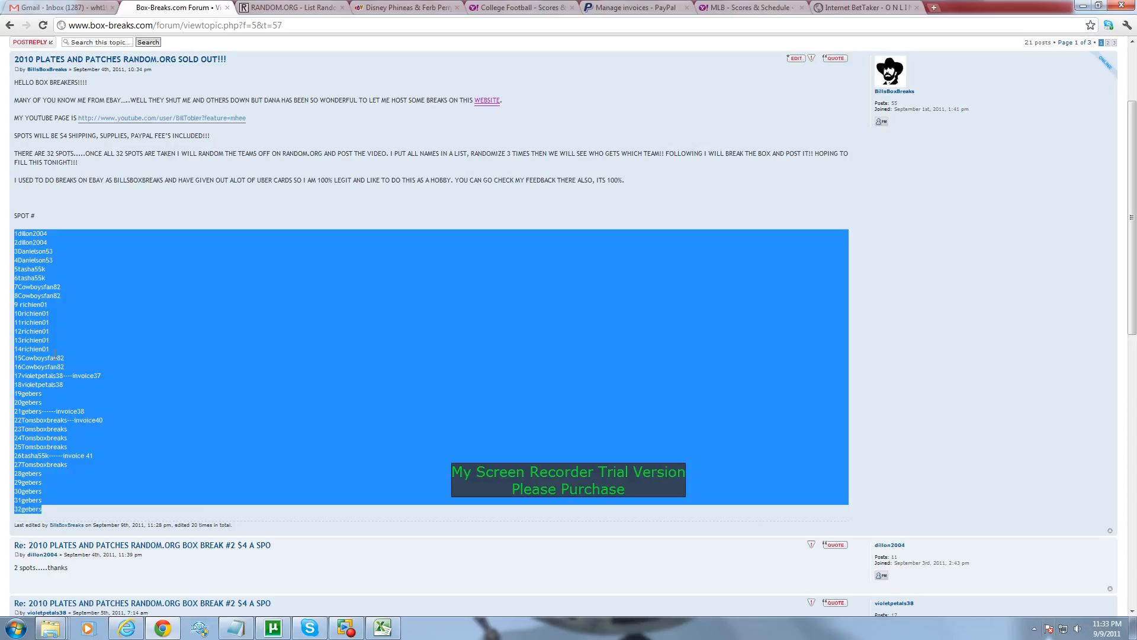
{"action": "right_click", "coordinate": [479, 290]}
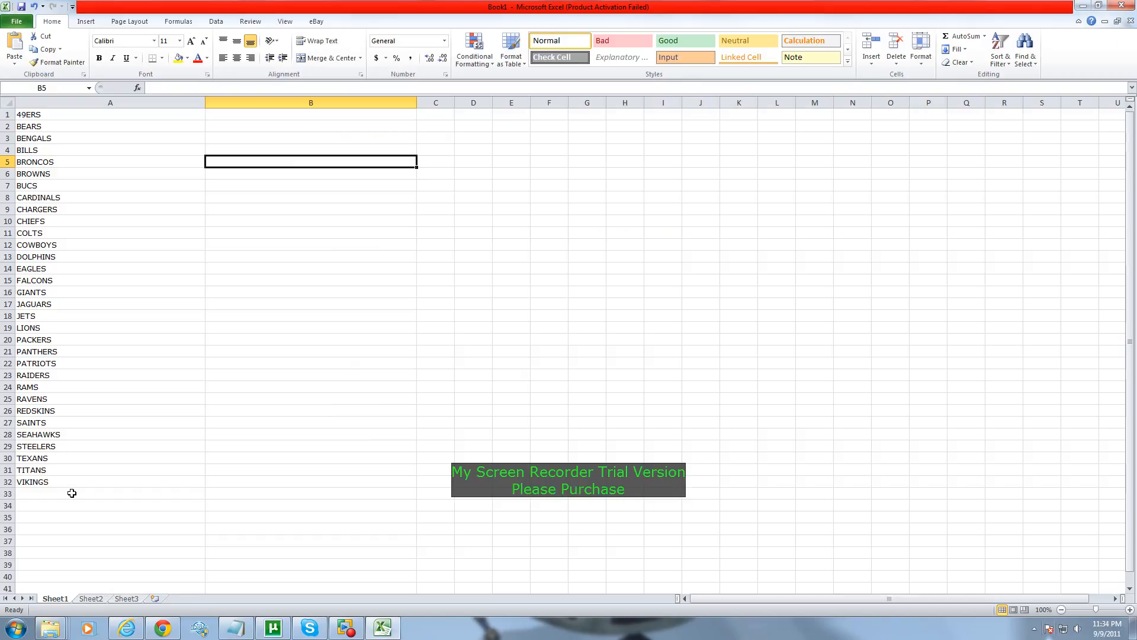
{"action": "mouse_move", "coordinate": [178, 129]}
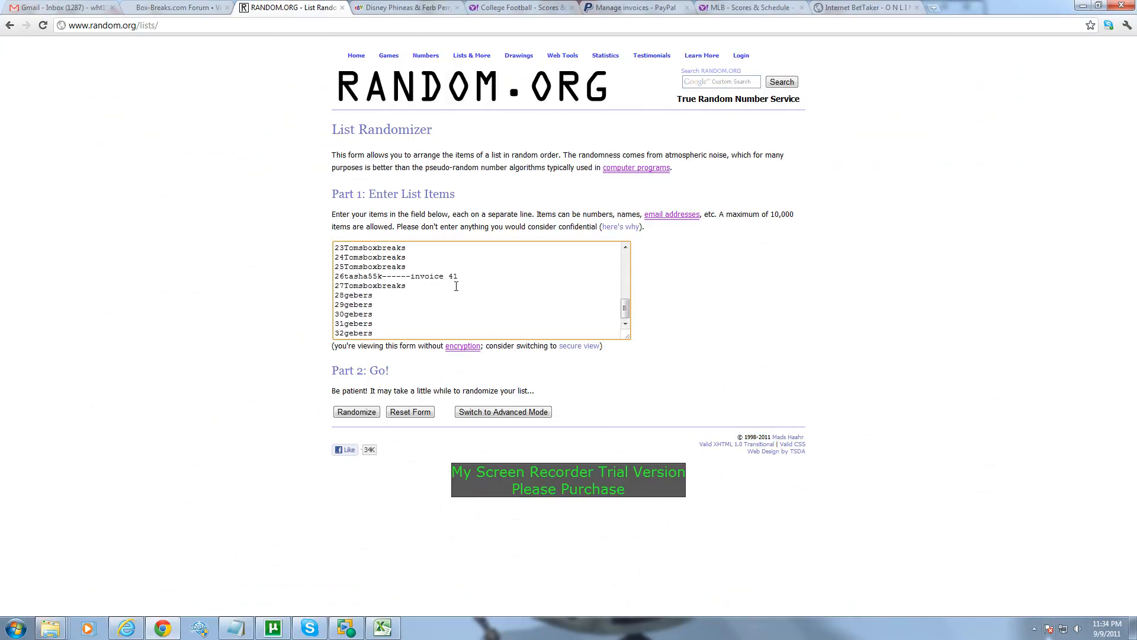
Randomize the 32-spot buyer list on RANDOM.ORG, shuffle it again, then go back.
{"action": "left_click", "coordinate": [356, 411]}
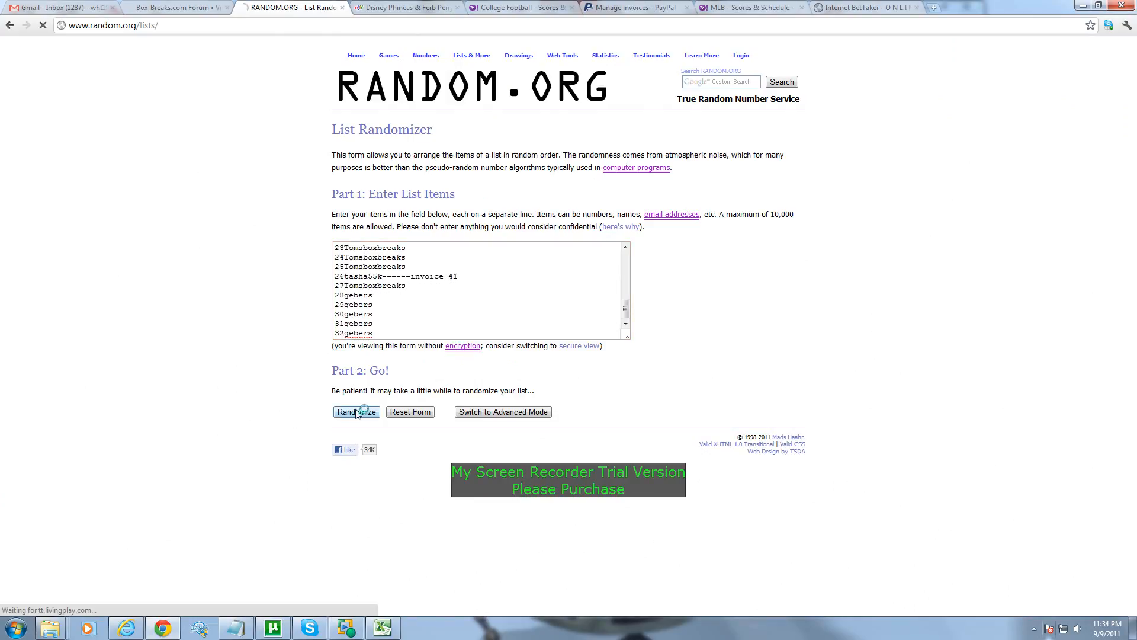
{"action": "left_click", "coordinate": [356, 411]}
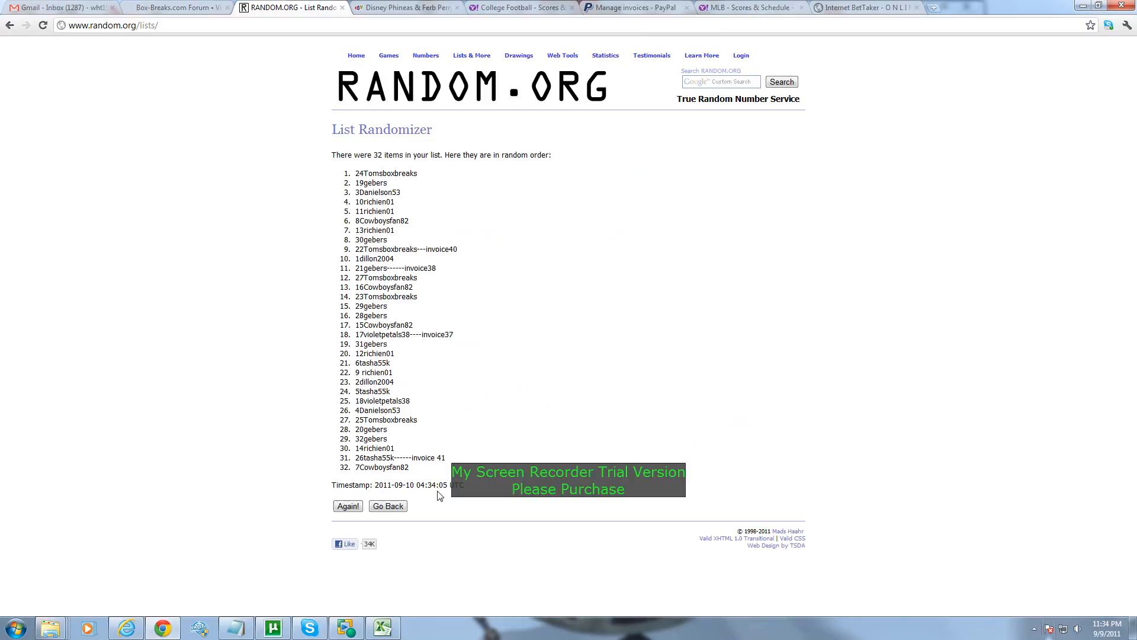
{"action": "left_click", "coordinate": [348, 505]}
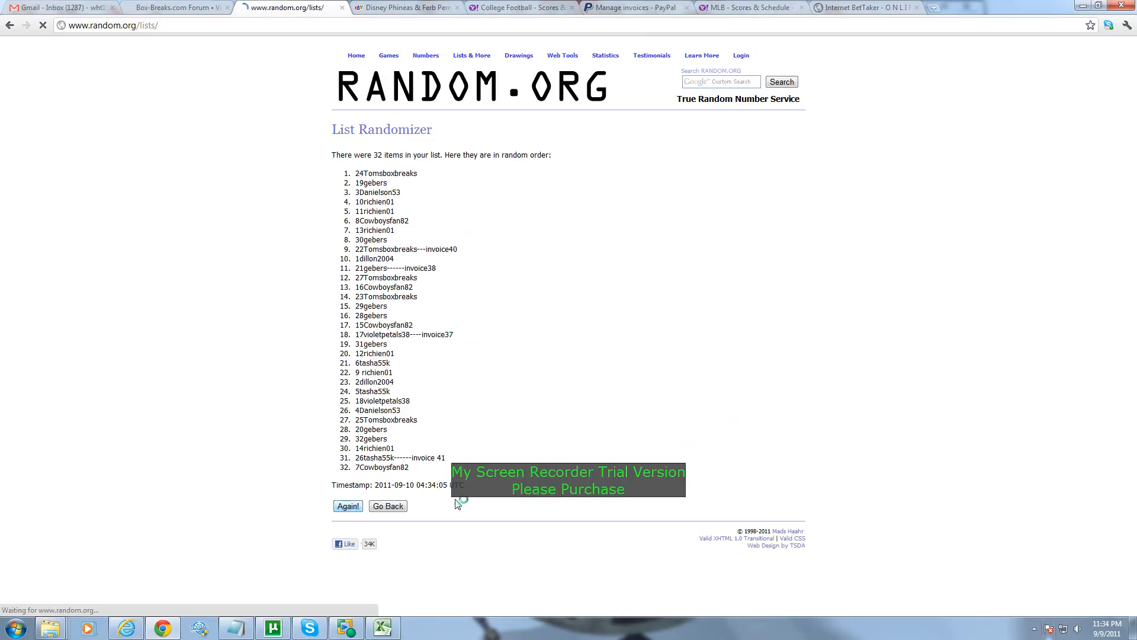
{"action": "left_click", "coordinate": [347, 505]}
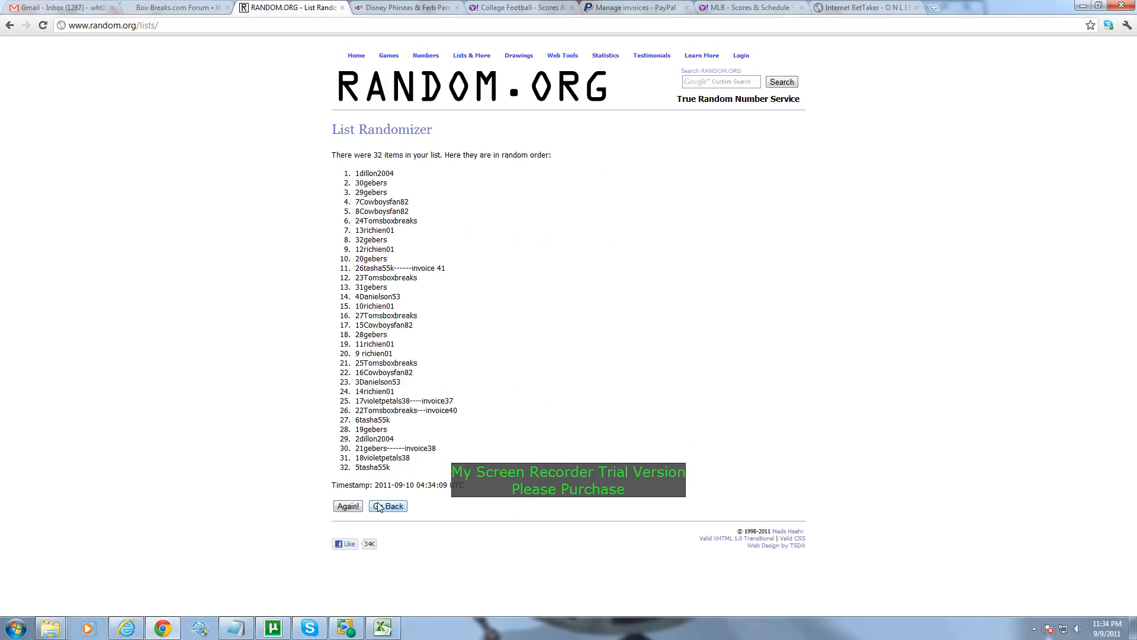
{"action": "left_click", "coordinate": [346, 505]}
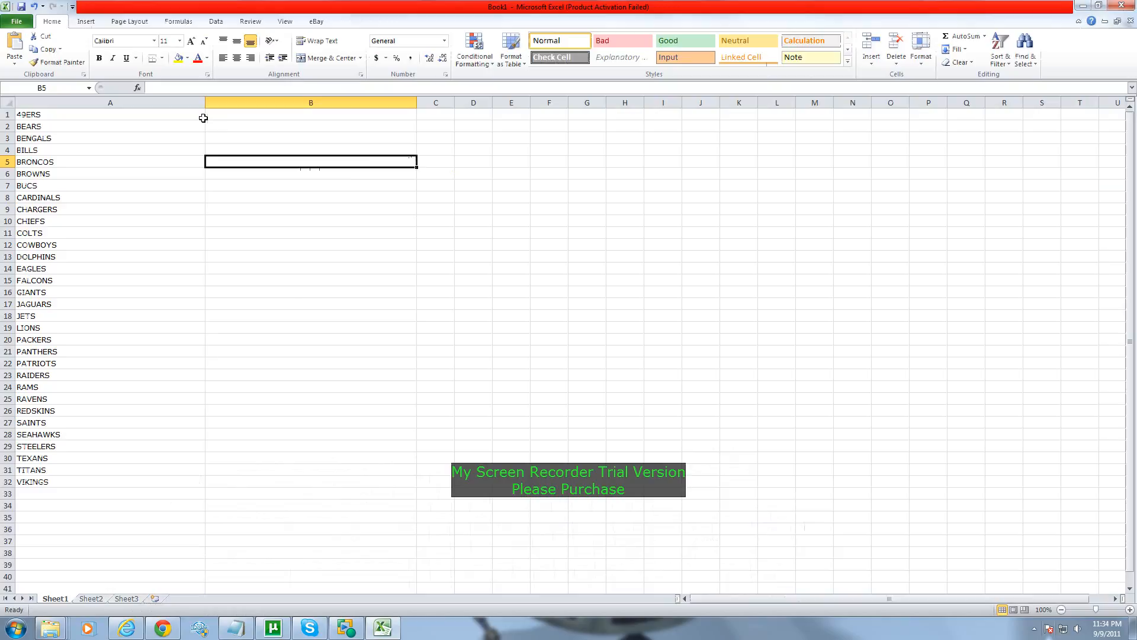
Paste the shuffled buyer spots into column B starting at cell B1.
{"action": "right_click", "coordinate": [310, 114]}
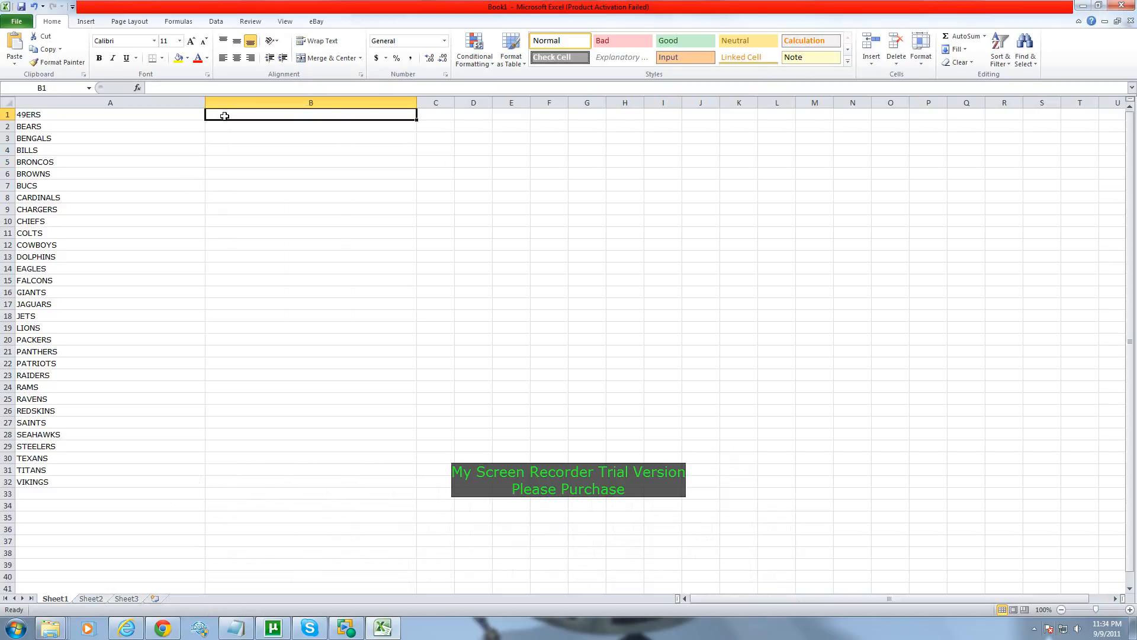
{"action": "key", "text": "ctrl+v"}
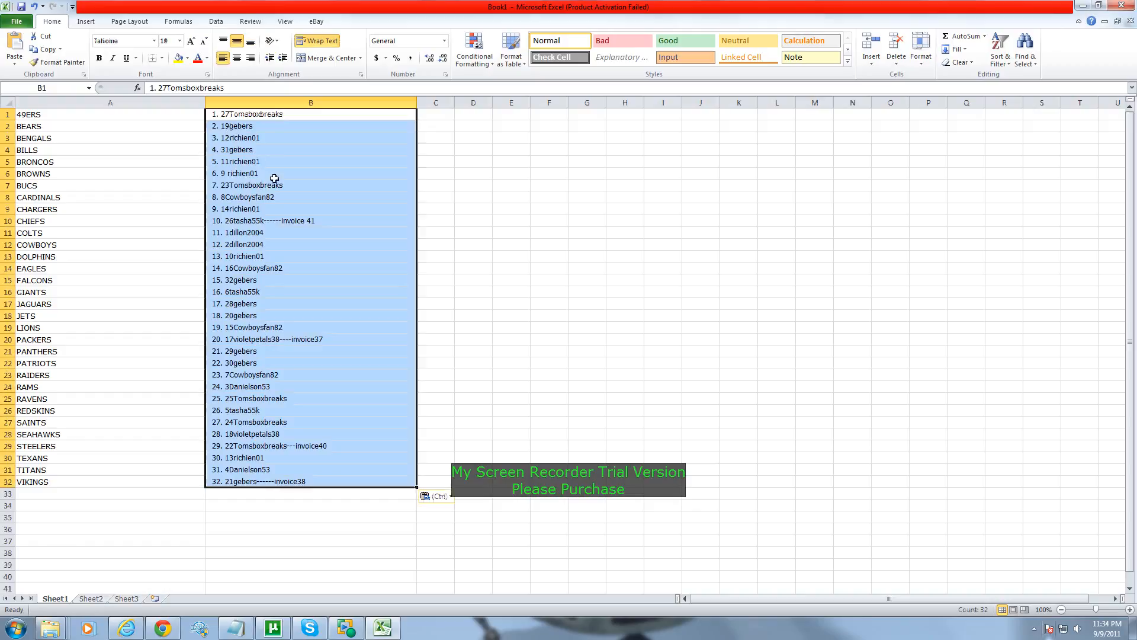
{"action": "left_click", "coordinate": [624, 268]}
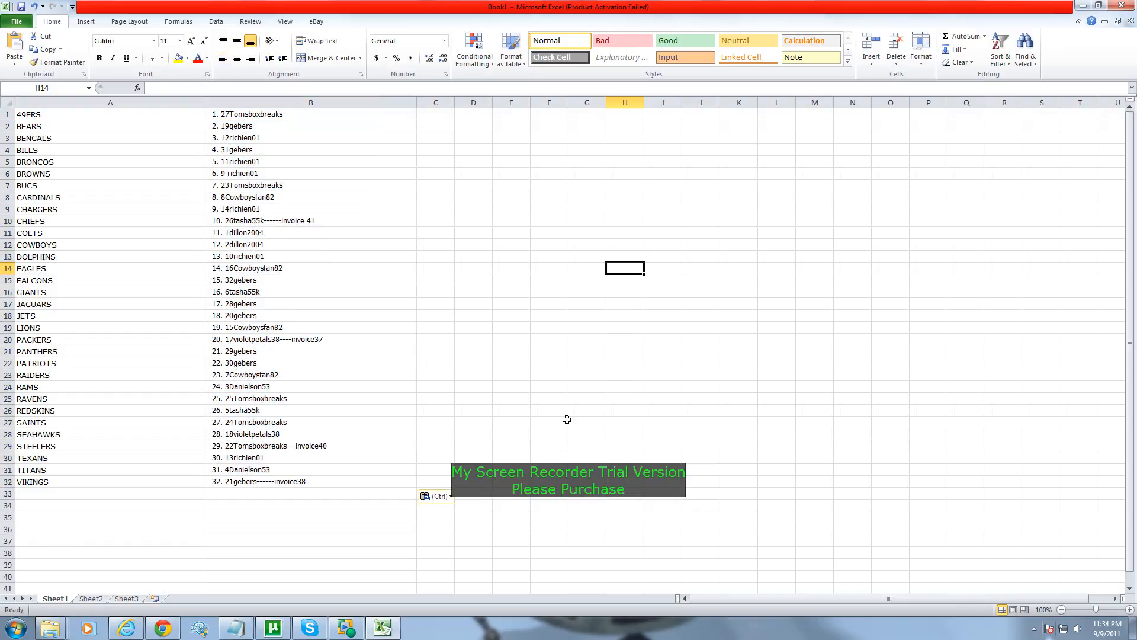